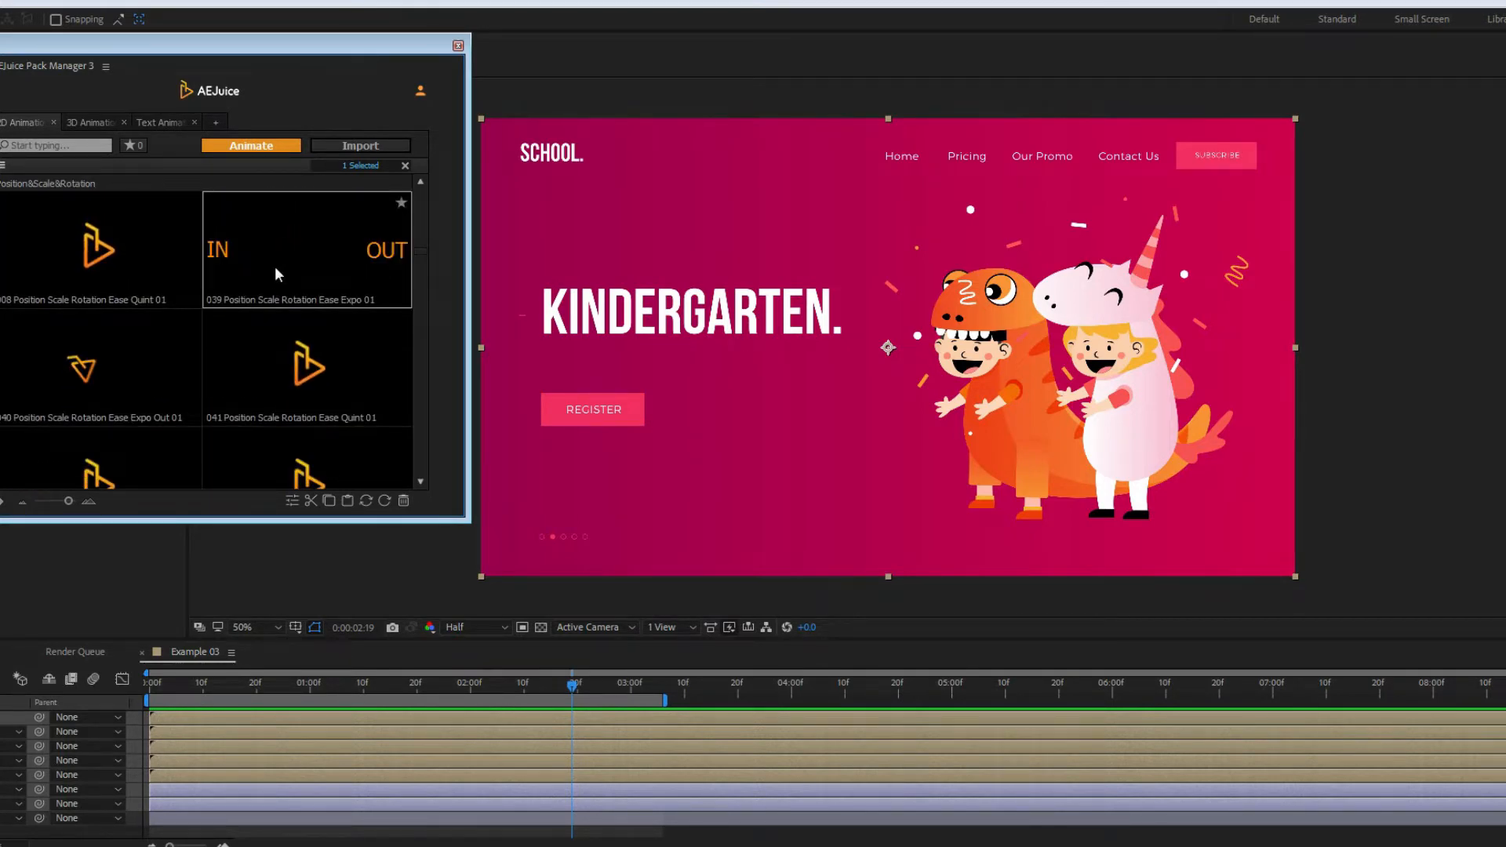
Step: Apply the 039 Position Scale Rotation Ease Expo 01 preset to the kindergarten mockup layers
{"action": "left_click", "coordinate": [250, 146]}
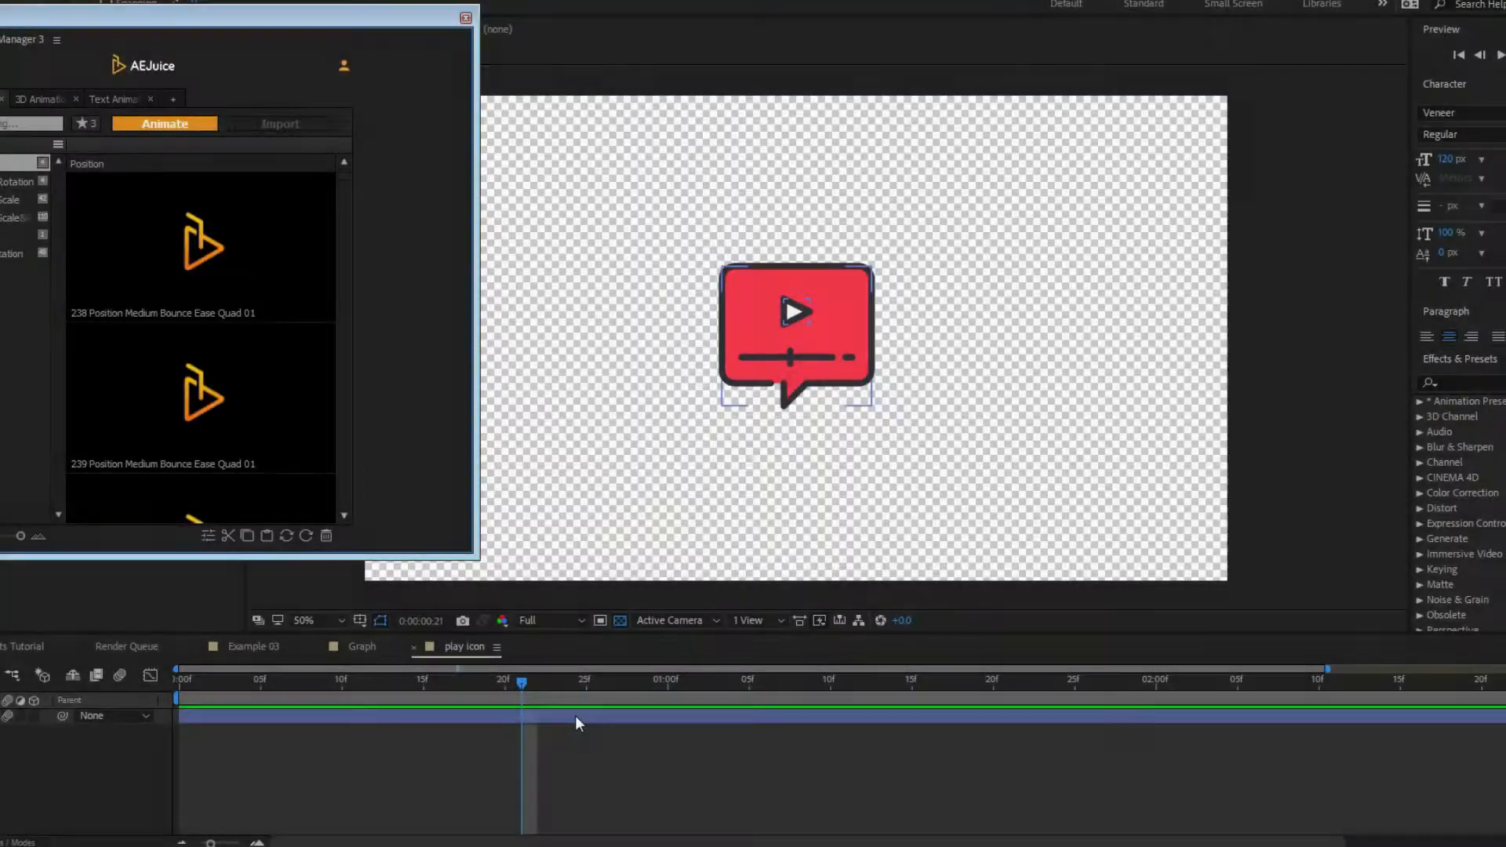
Step: Give the play icon layer Short Bounce intro and outro presets, then adjust the intro end
{"action": "left_click", "coordinate": [200, 244]}
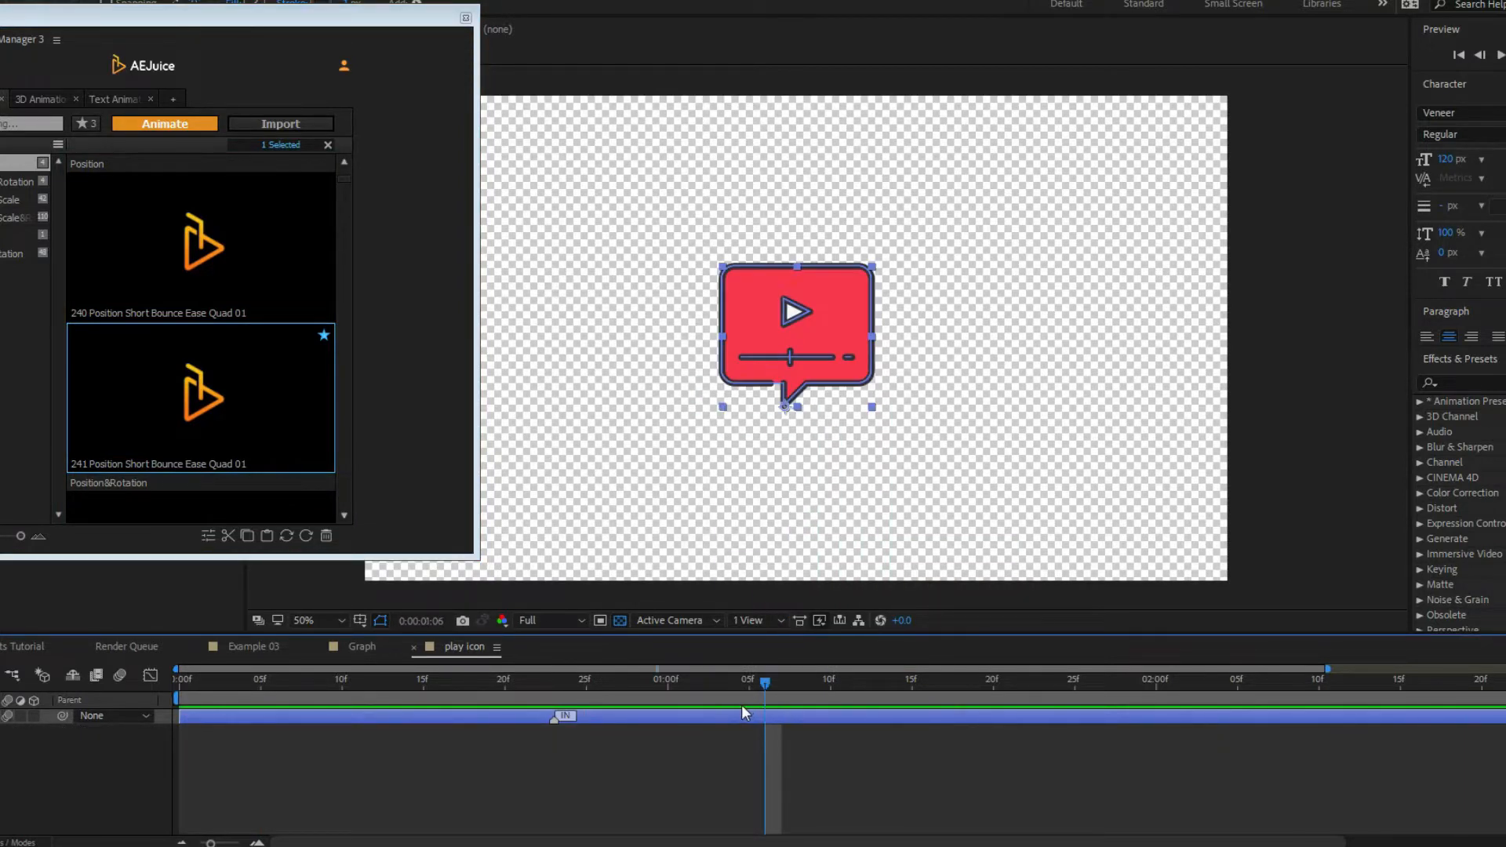
{"action": "left_click", "coordinate": [14, 201]}
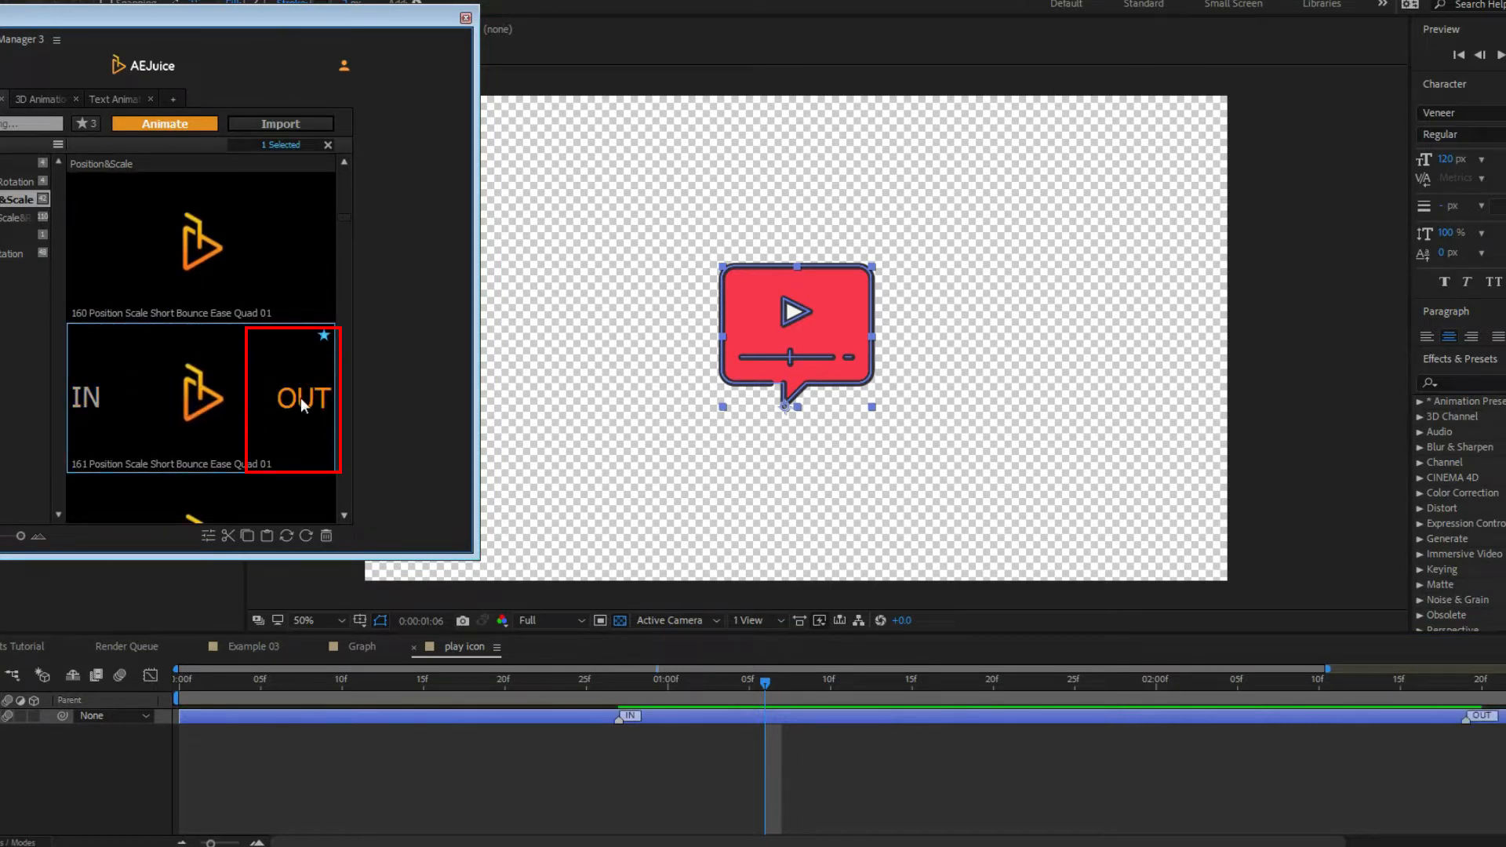
{"action": "left_click_drag", "start_coordinate": [301, 397], "coordinate": [797, 183]}
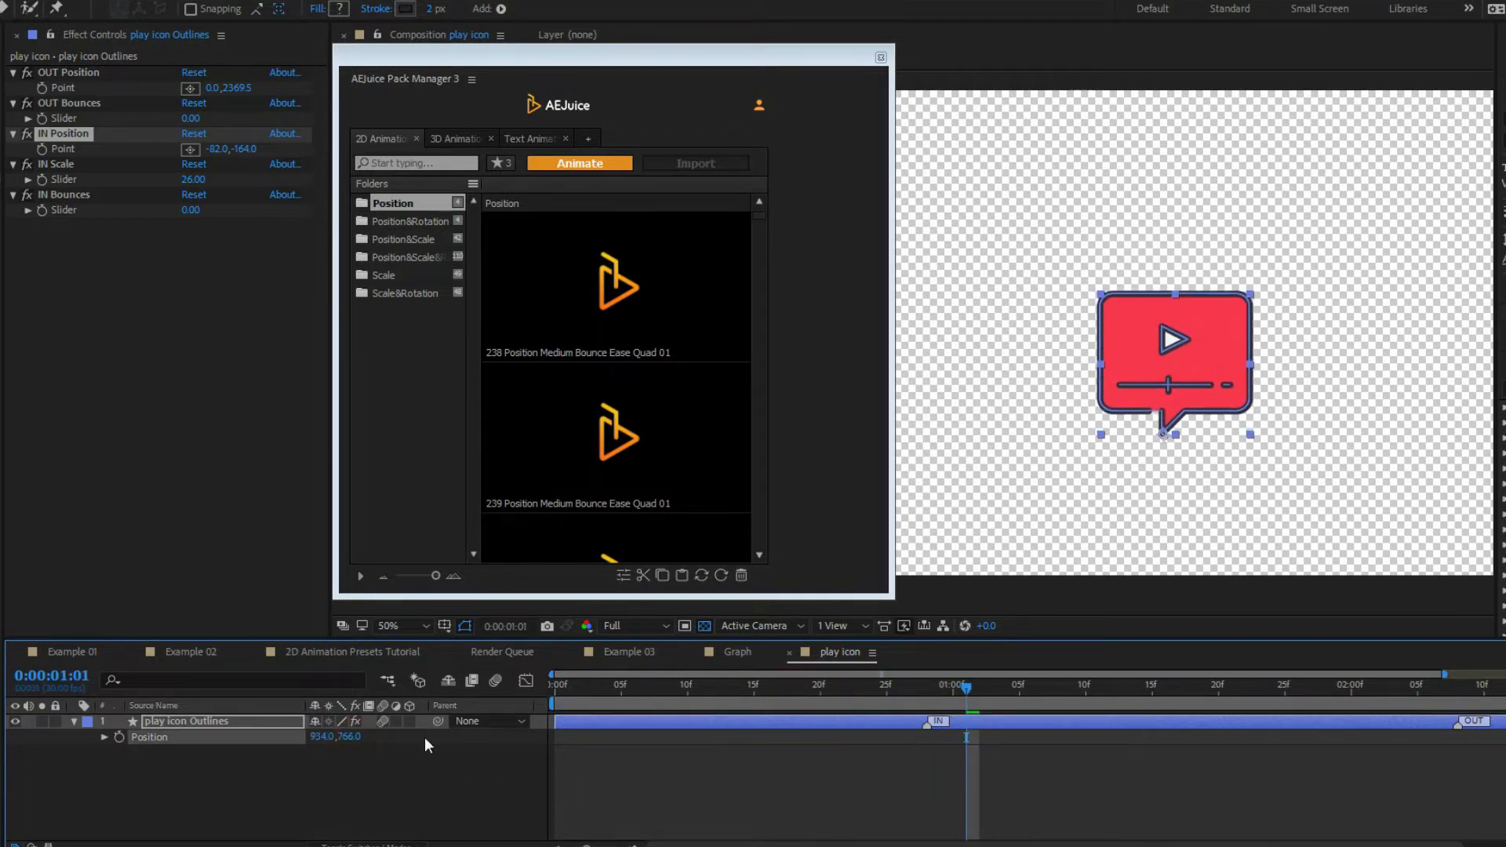
Step: Adjust the play icon's IN Position offset toward -82, -164 in Effect Controls
{"action": "left_click_drag", "start_coordinate": [1163, 360], "coordinate": [1218, 360]}
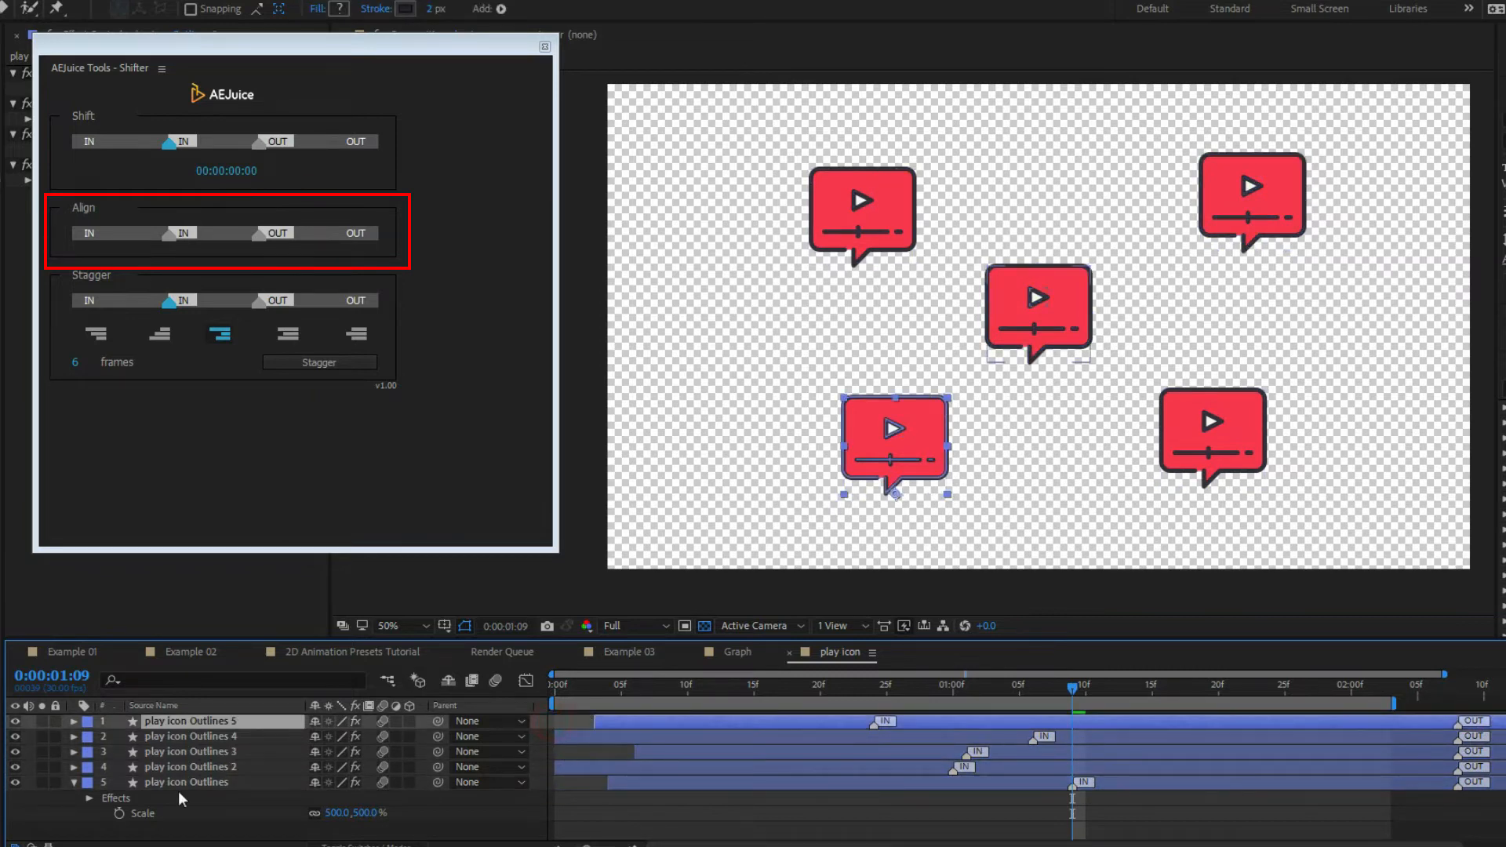
Step: Align the IN points of the five play icon copies with the Shifter tool
{"action": "left_click", "coordinate": [168, 233]}
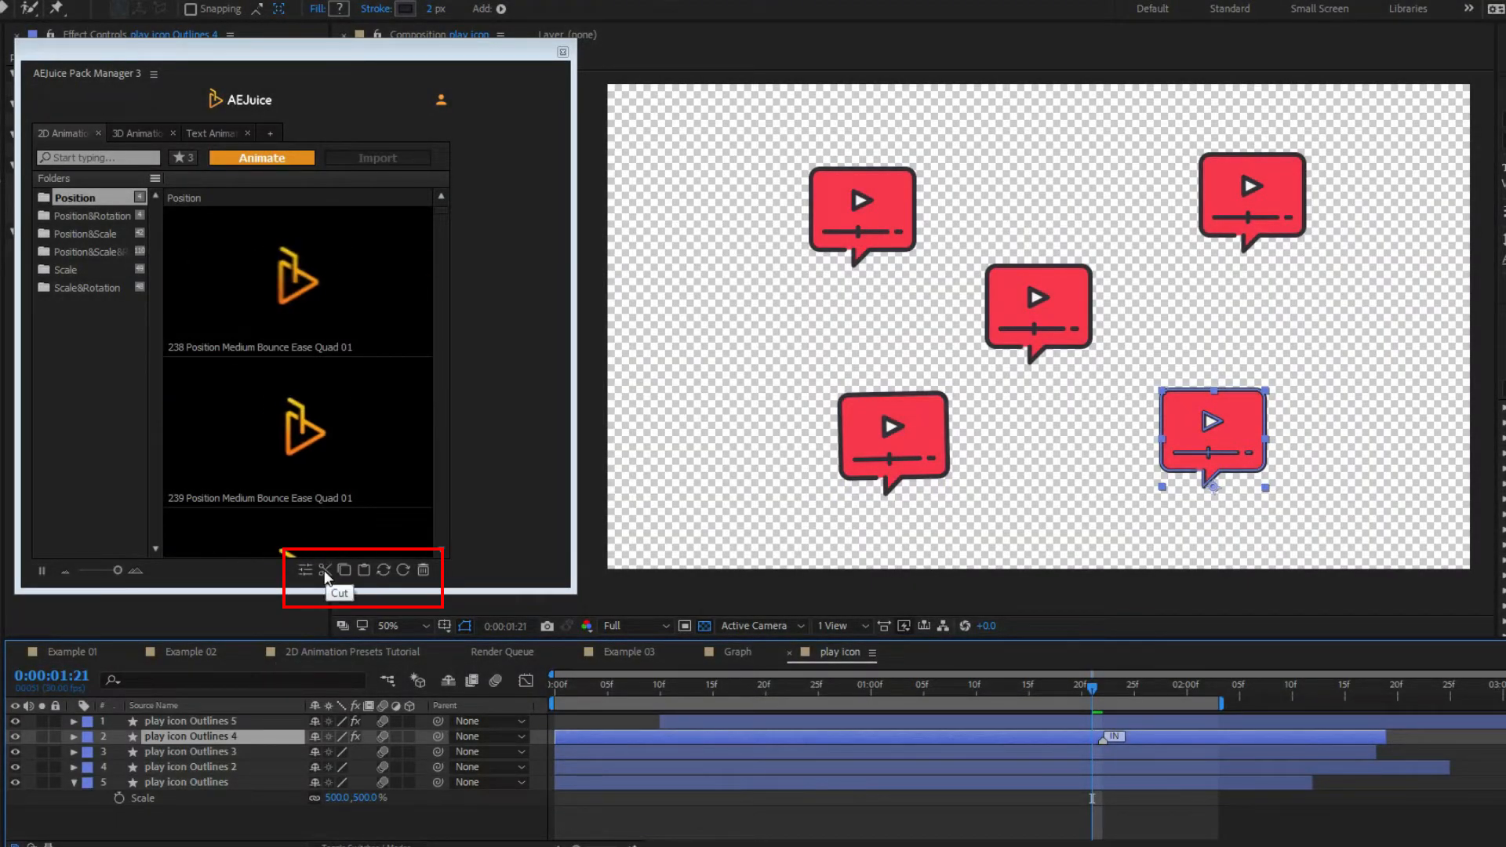
{"action": "mouse_move", "coordinate": [345, 571]}
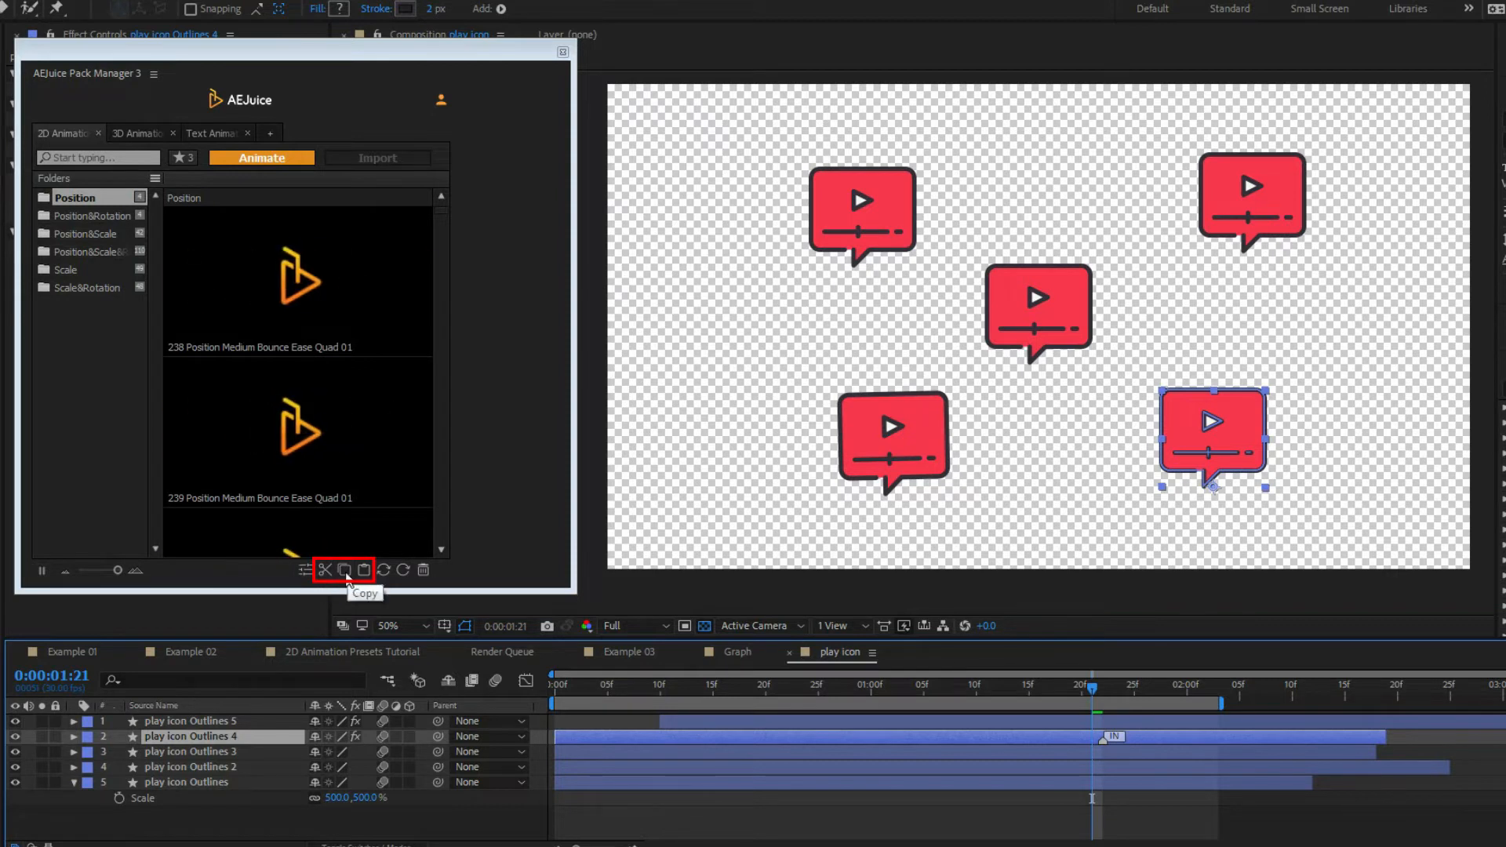
Step: Copy Outlines 4's animation and paste only its intro onto Outlines 5 and other icons
{"action": "left_click", "coordinate": [364, 570]}
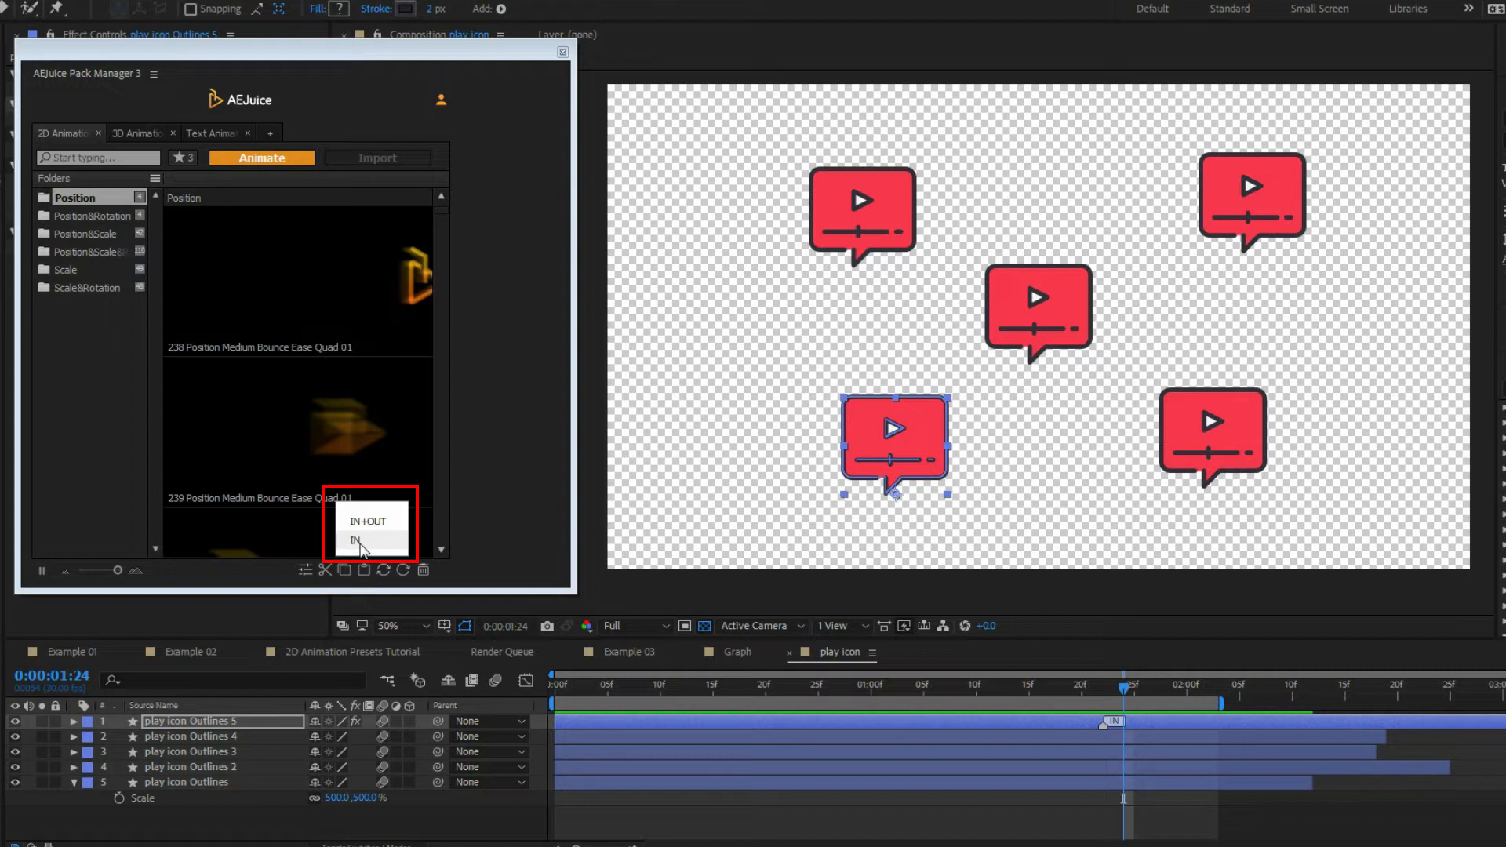
{"action": "left_click", "coordinate": [356, 540]}
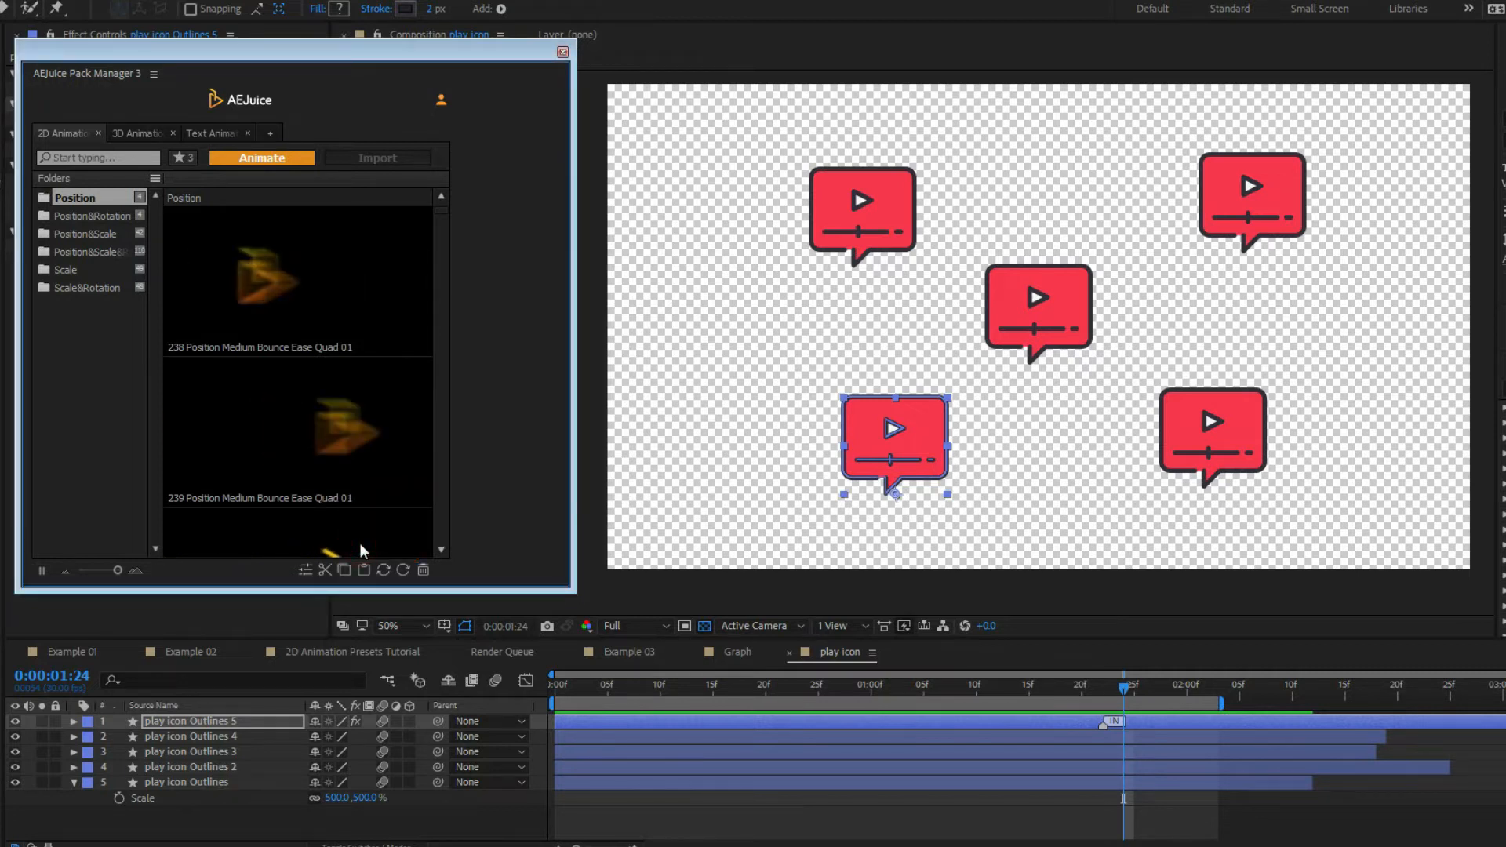
{"action": "left_click", "coordinate": [228, 737]}
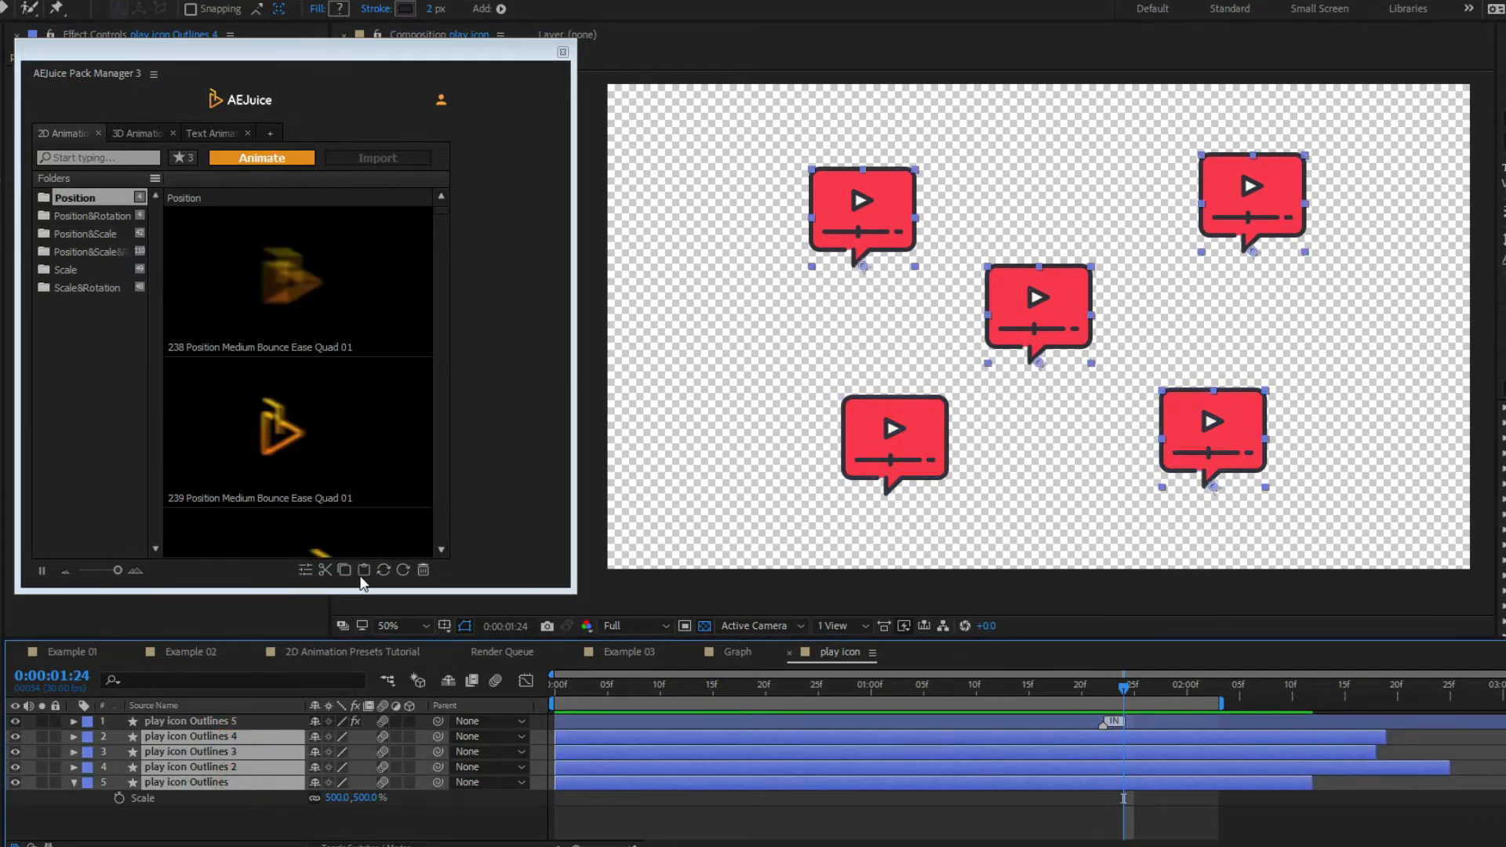
{"action": "left_click", "coordinate": [364, 570]}
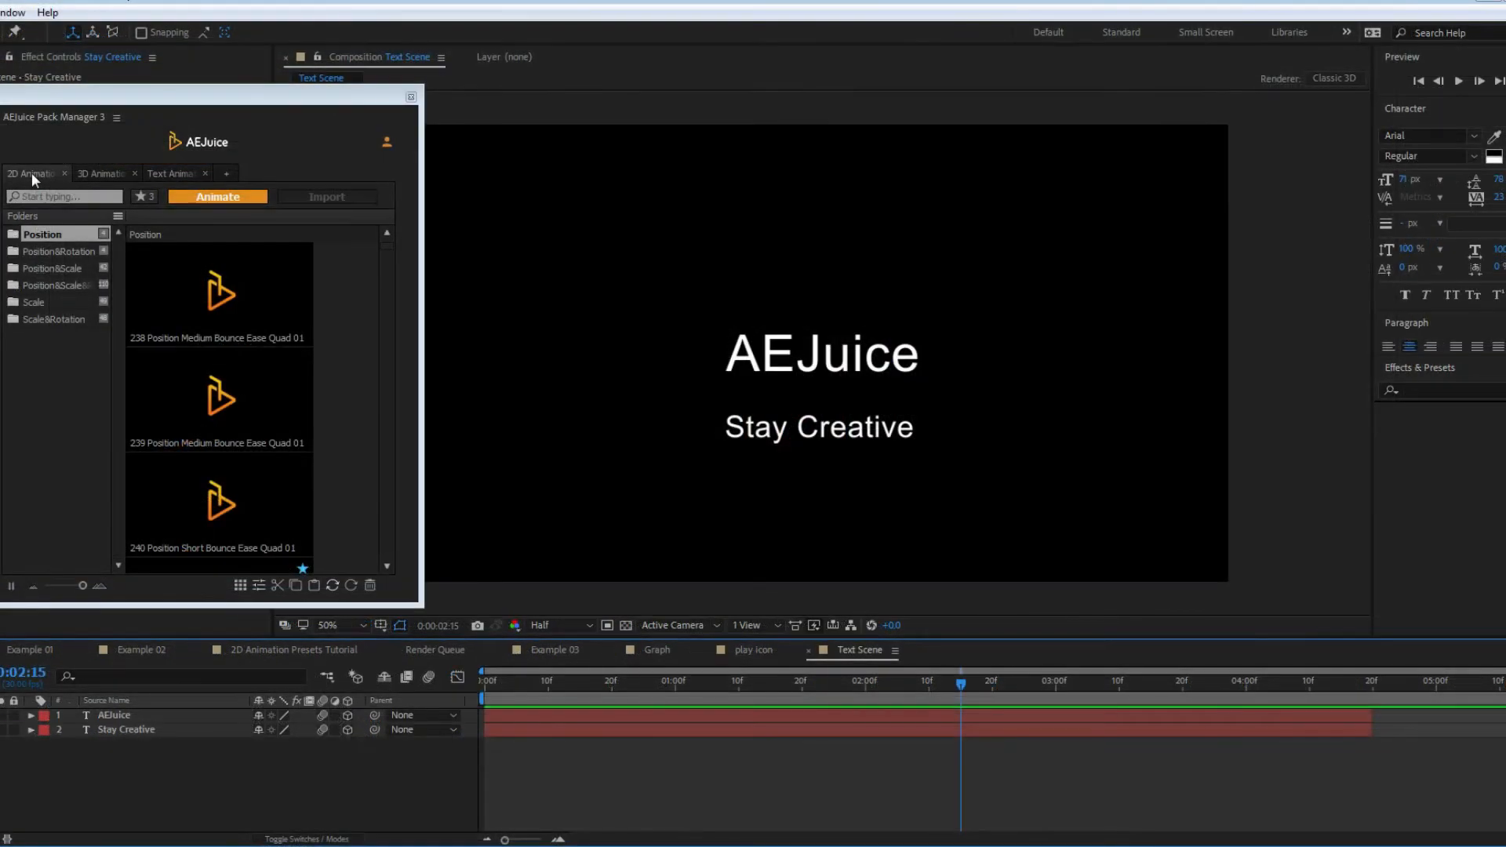
Step: Apply the 132 3D Anchor Point Position Scale Rotation preset to AEJuice and preview its exit
{"action": "left_click", "coordinate": [102, 174]}
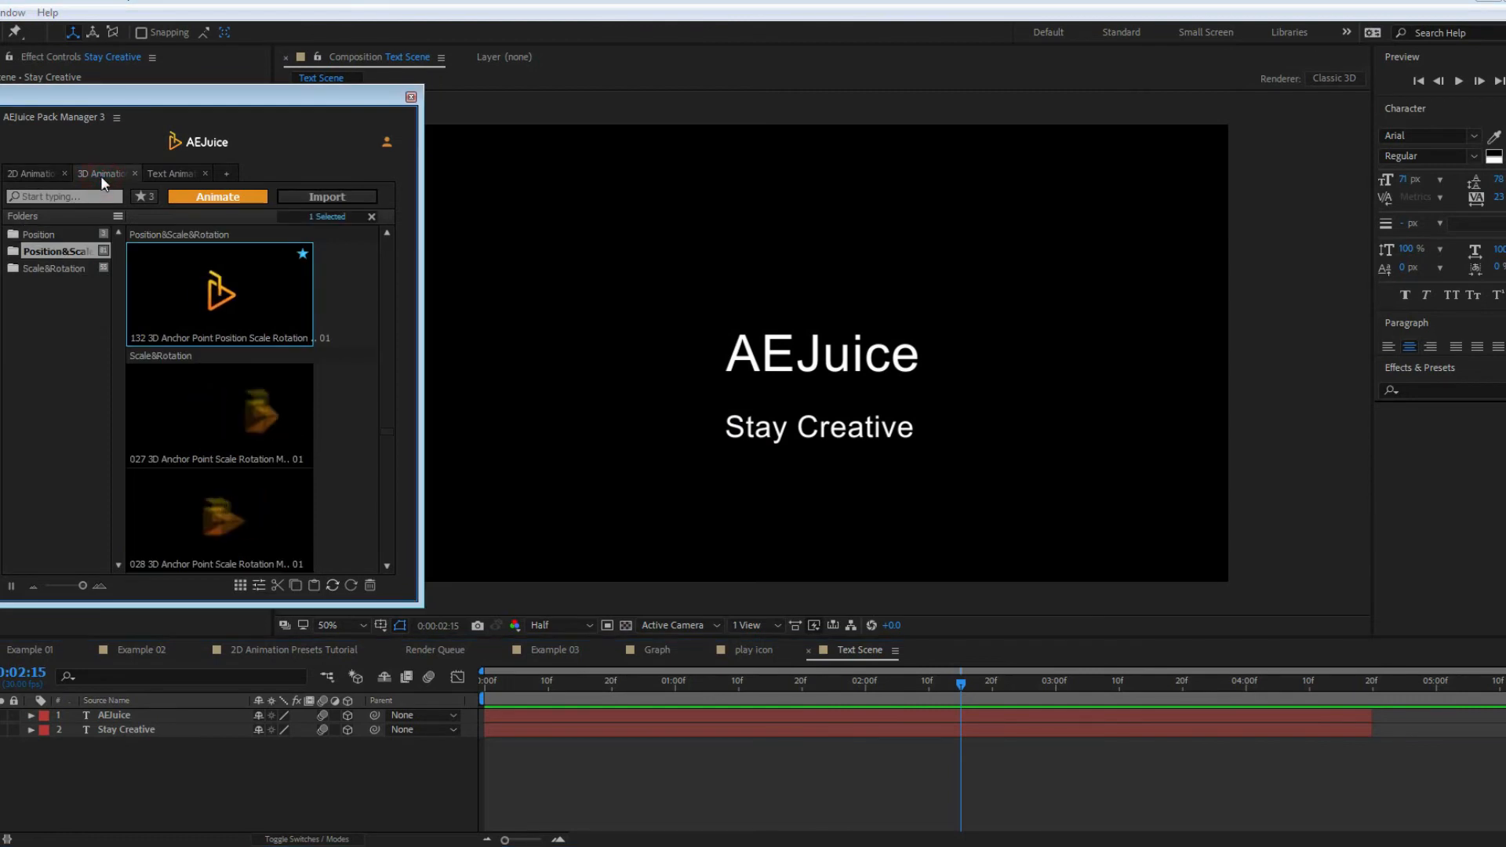
{"action": "left_click", "coordinate": [173, 173]}
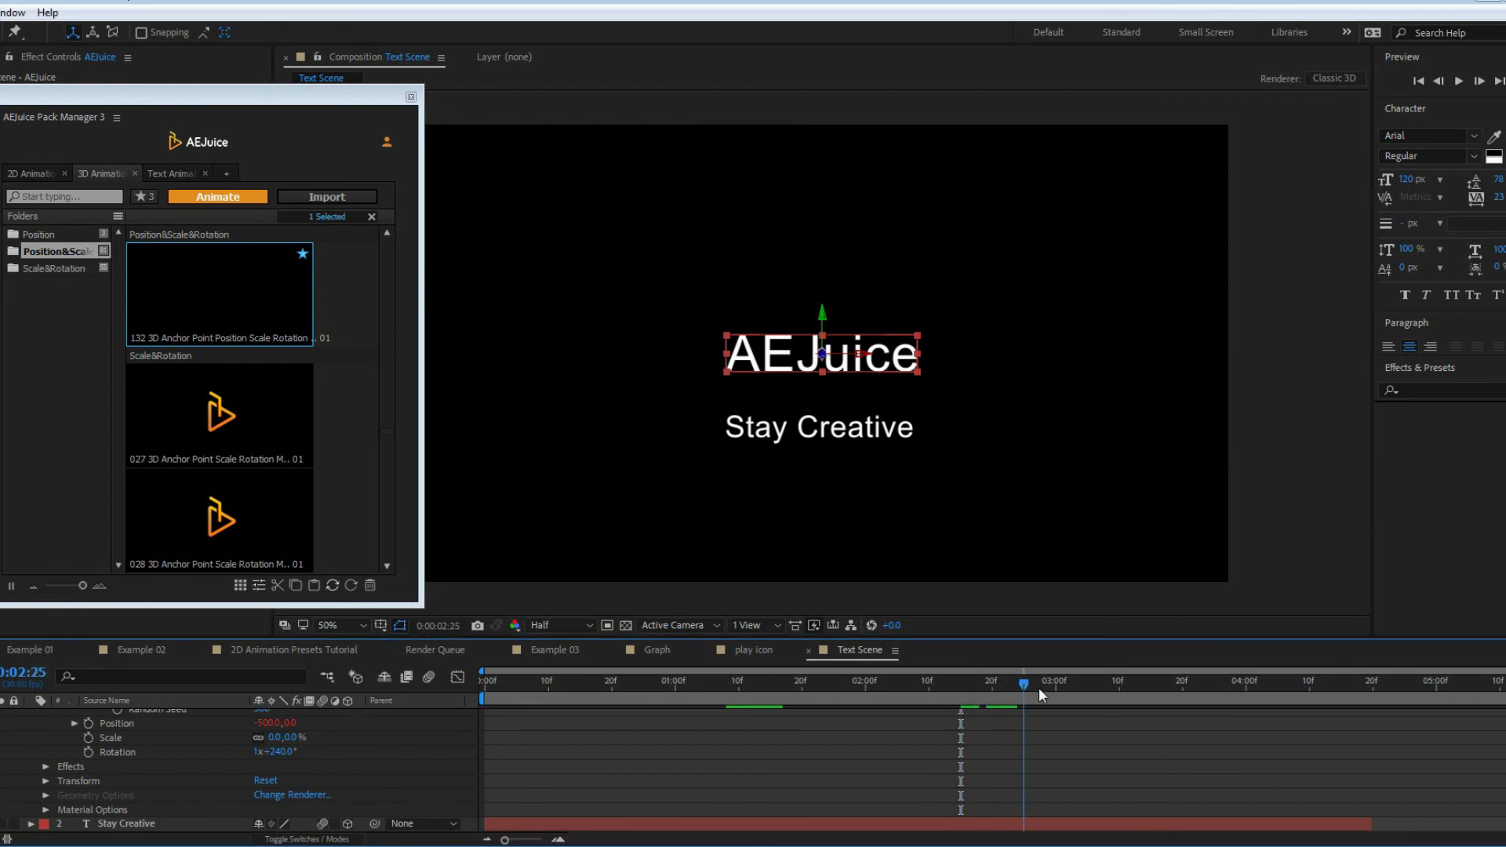
{"action": "left_click_drag", "start_coordinate": [1017, 681], "coordinate": [1324, 681]}
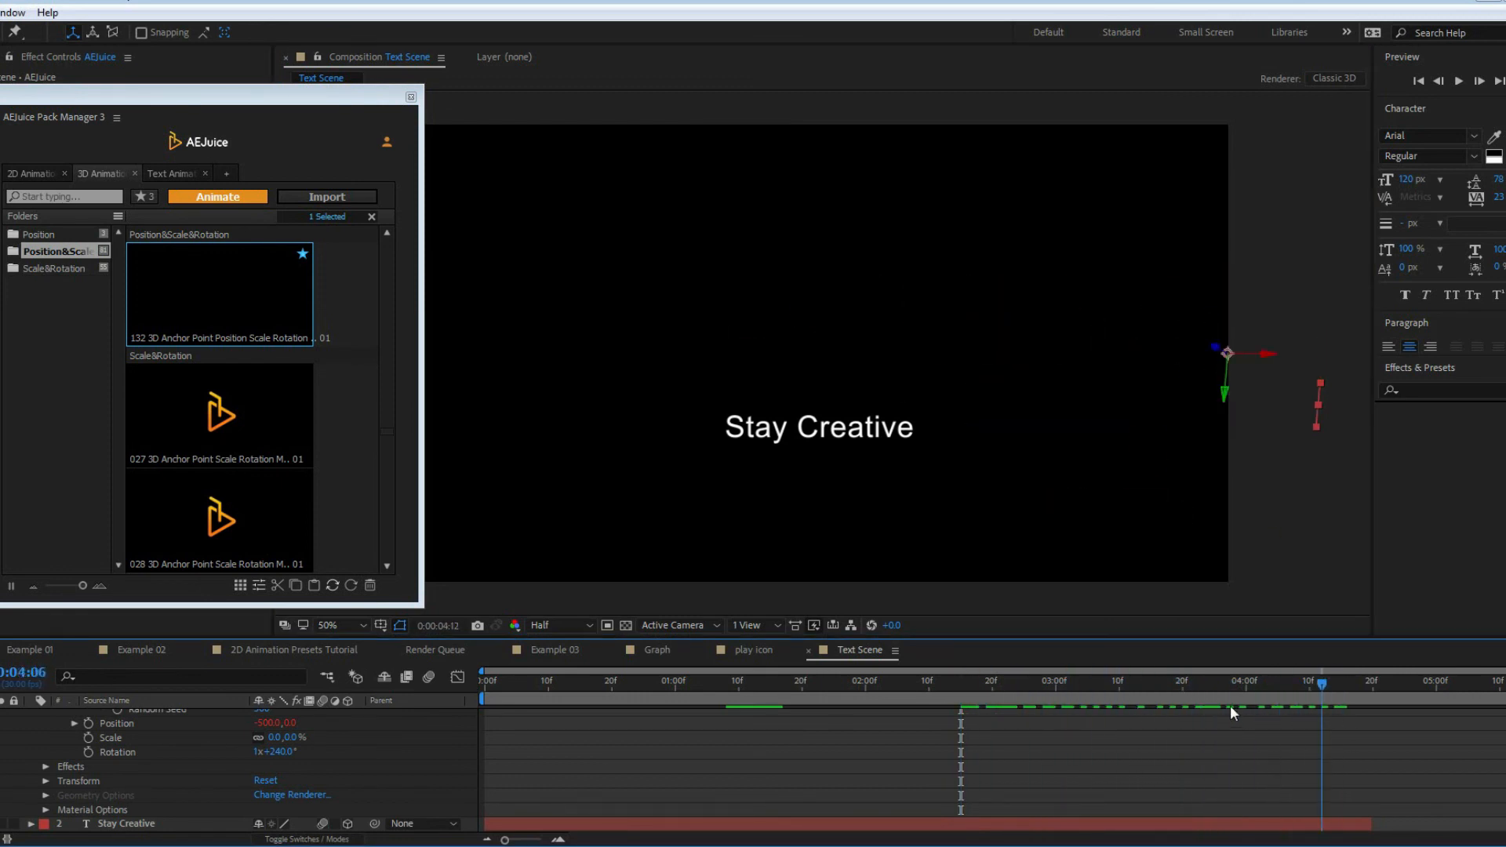